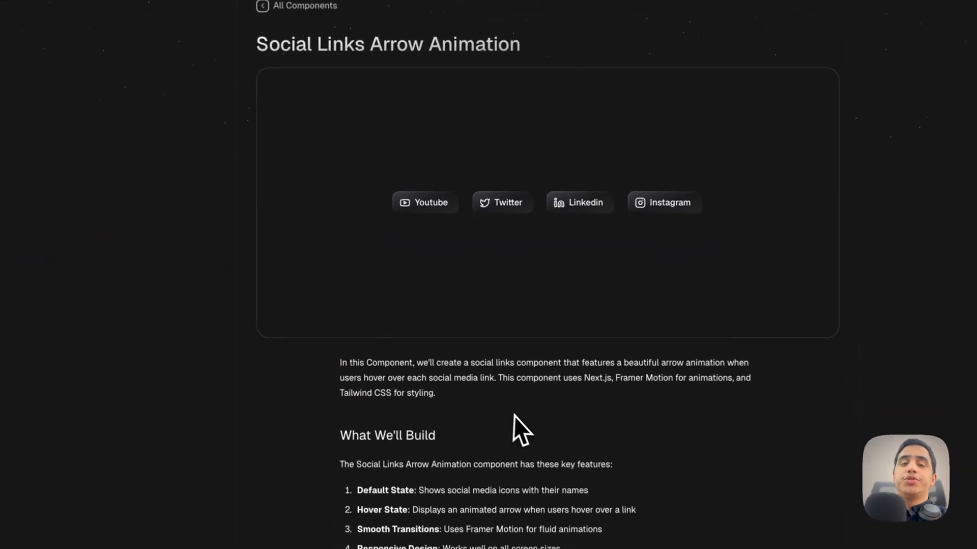
Scroll the Social Links Arrow Animation page to its Full Implementation code block.
scroll(down, 3)
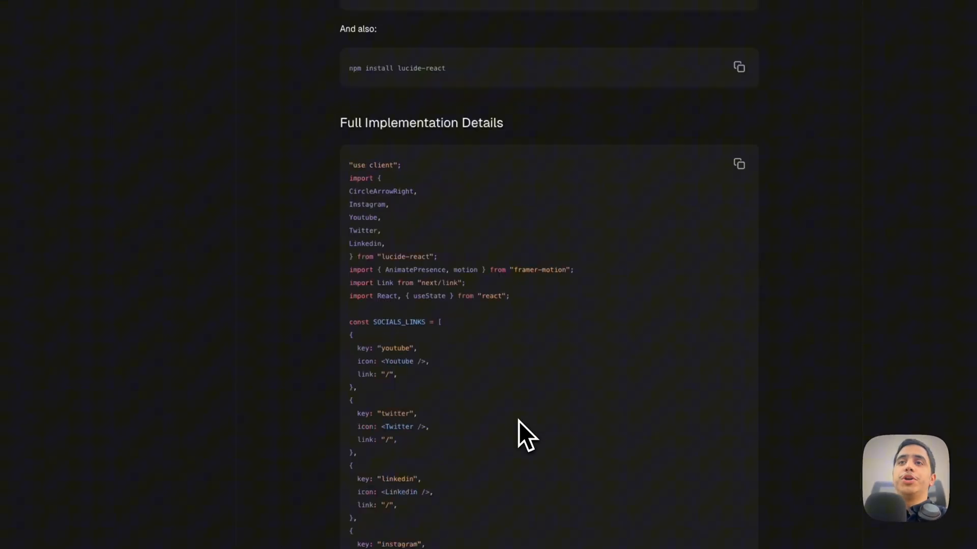
scroll(up, 3)
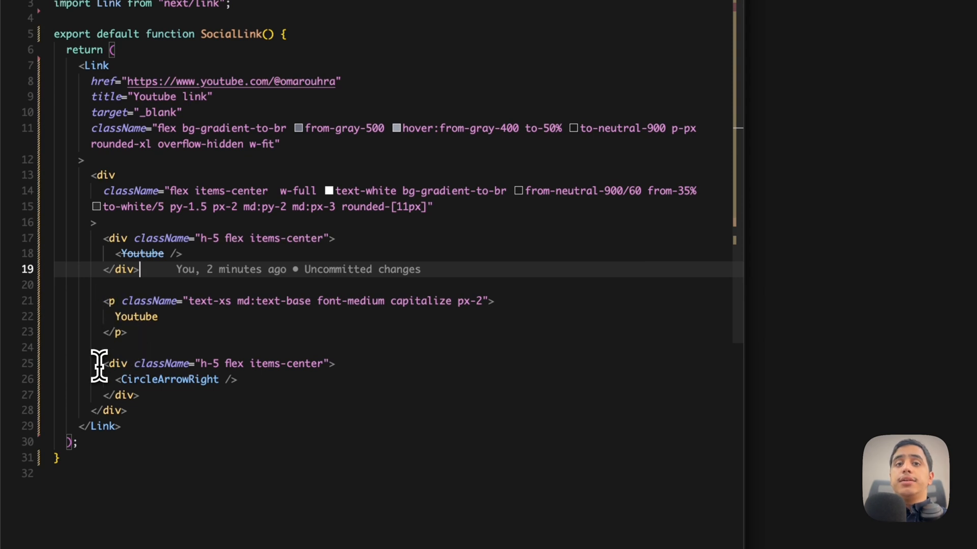
mouse_move(186, 416)
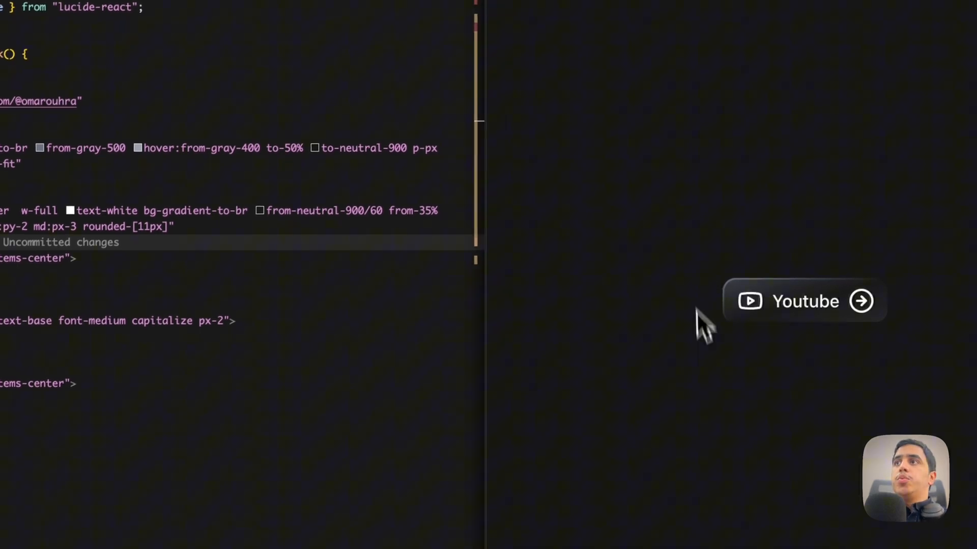
mouse_move(755, 346)
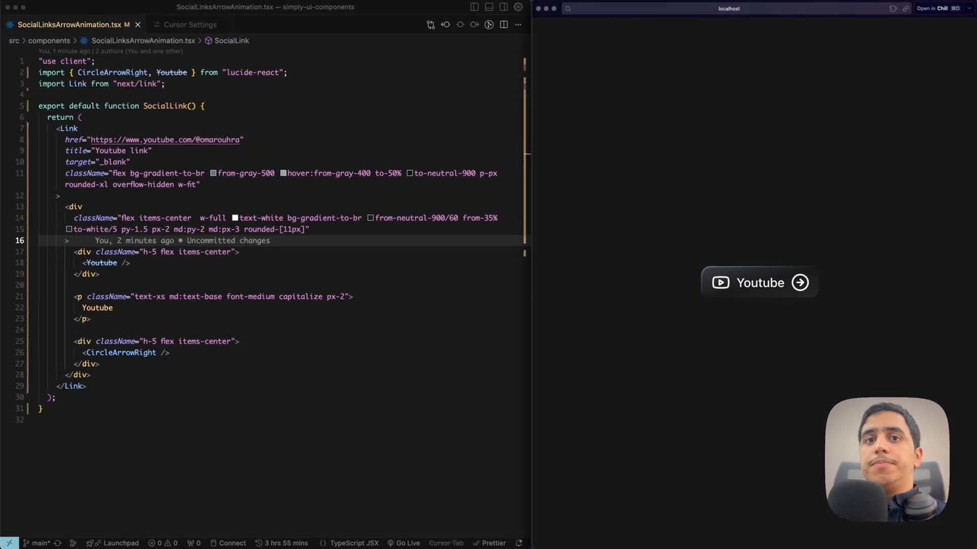
mouse_move(741, 372)
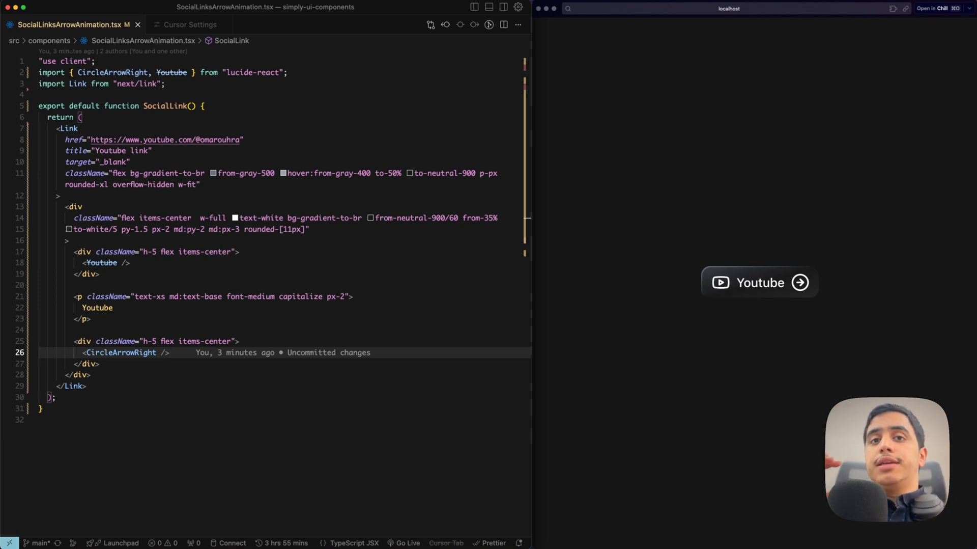
Import AnimatePresence and motion from framer-motion and convert both icon wrappers to motion.div.
click(92, 319)
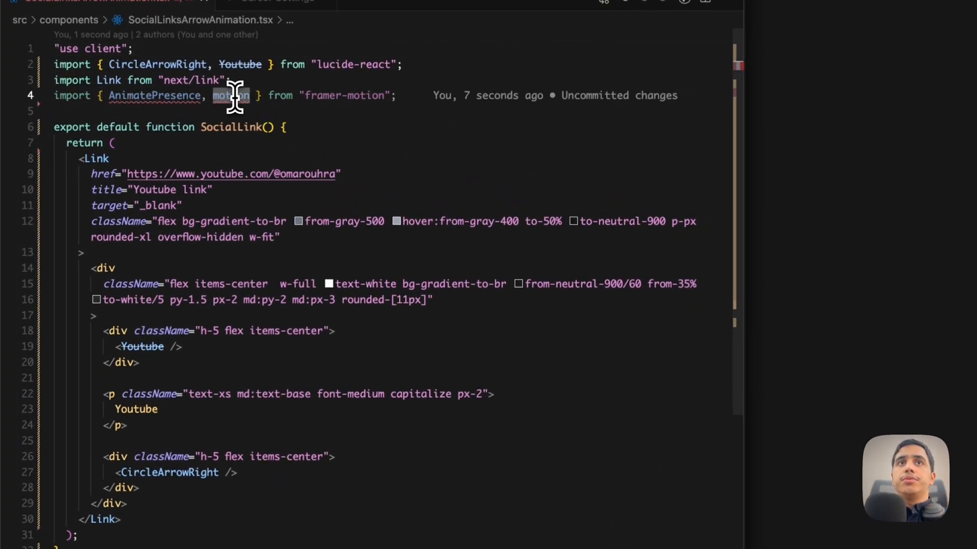
text(motion)
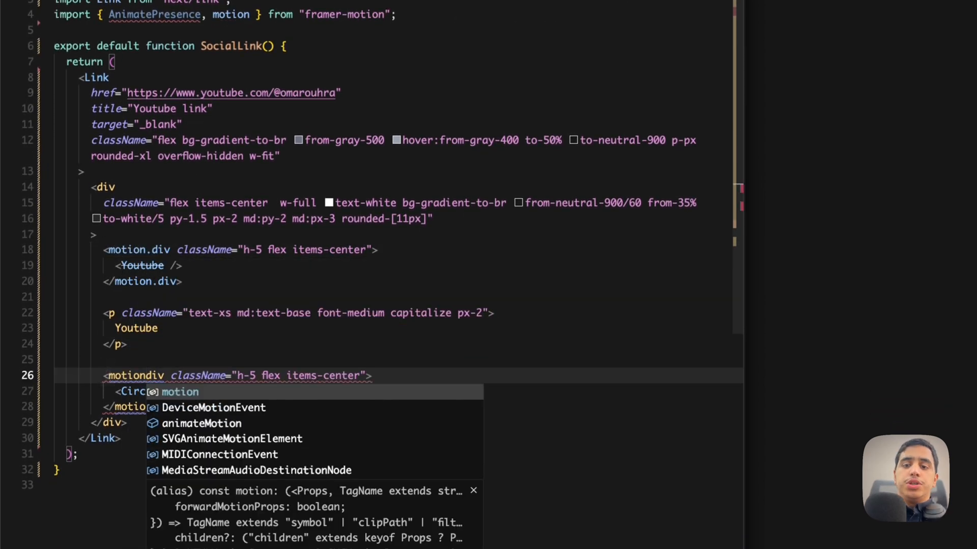
text(.)
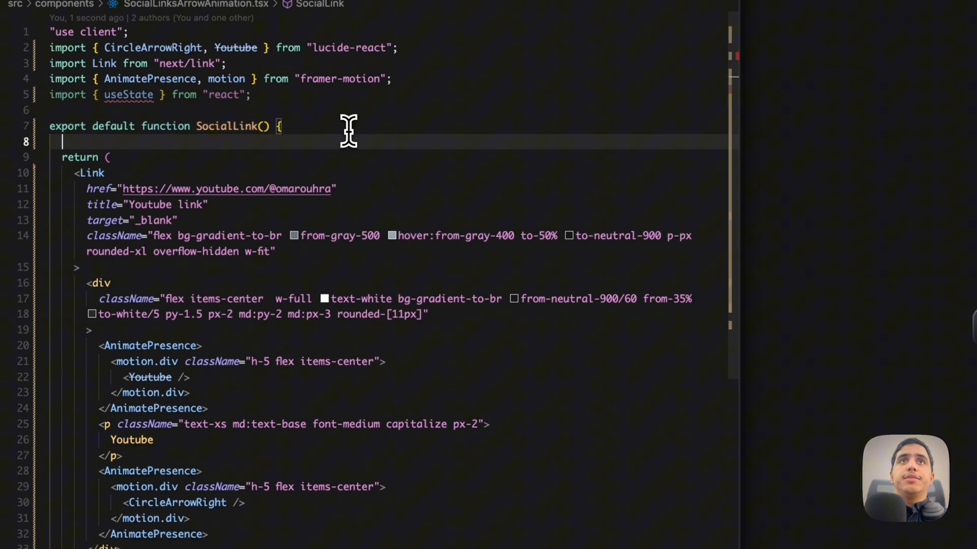
Add a useState<boolean>(false) hovered state with onMouseEnter/onMouseLeave handlers calling setHovered.
text(const [hover])
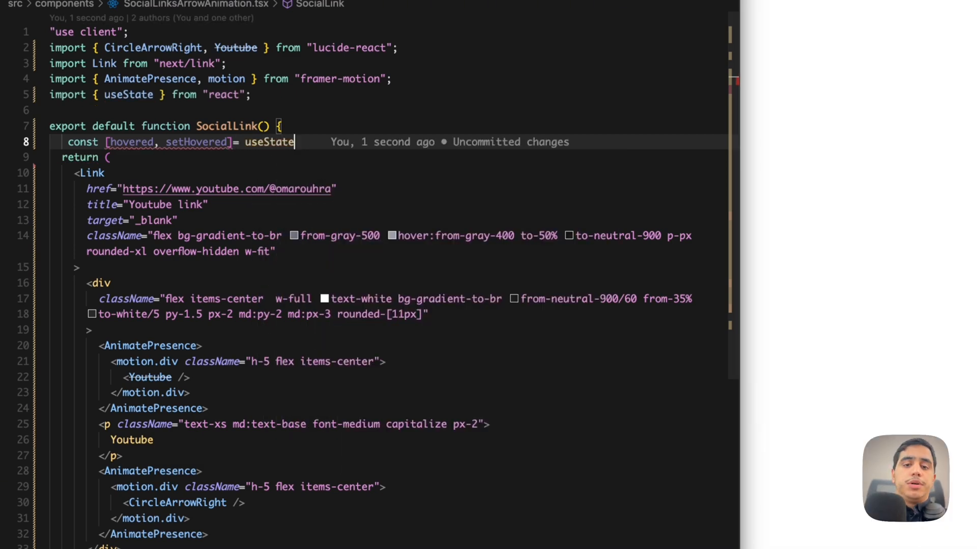
text((false))
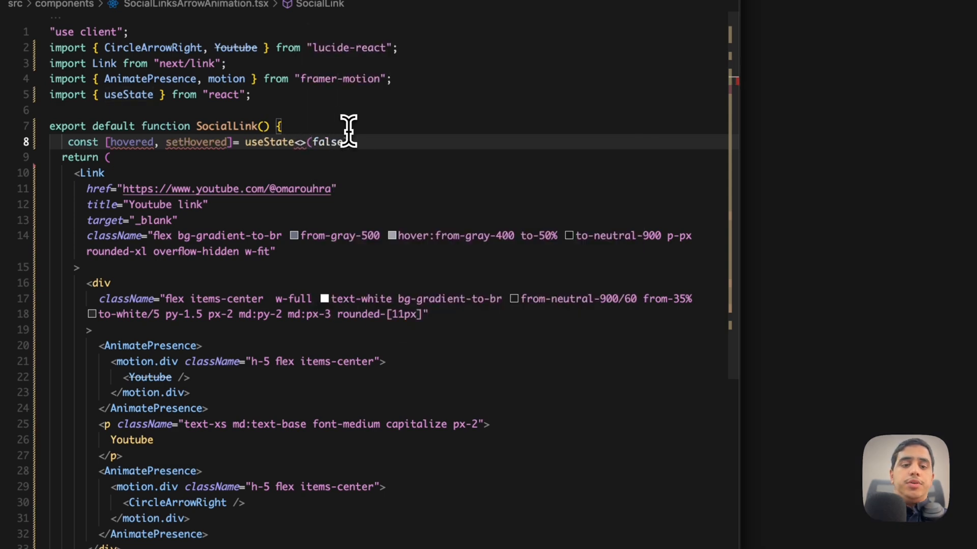
text(boolean)
text(onMouseEnter={ () => { } )
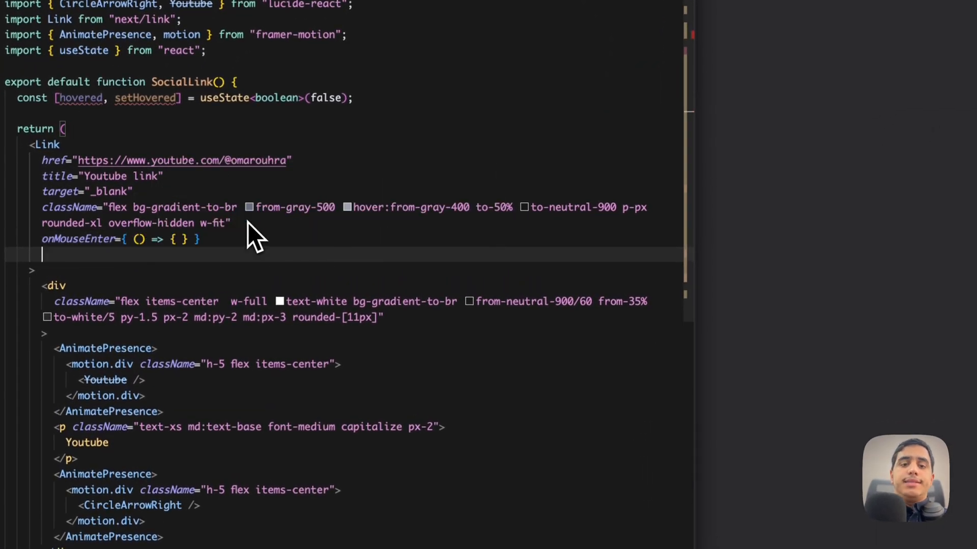
text(onMouseLeave={()=>)
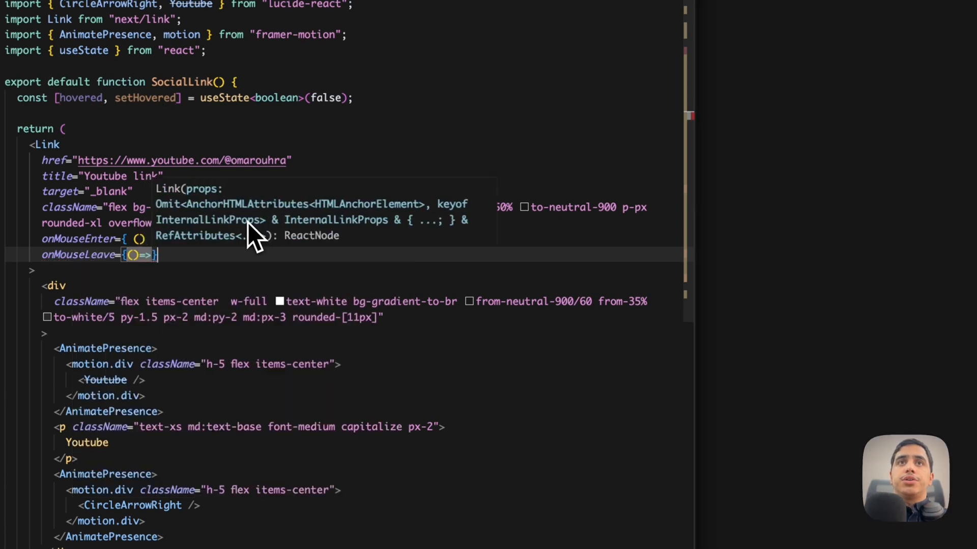
text(setHovered(false)
click(204, 364)
text({ i)
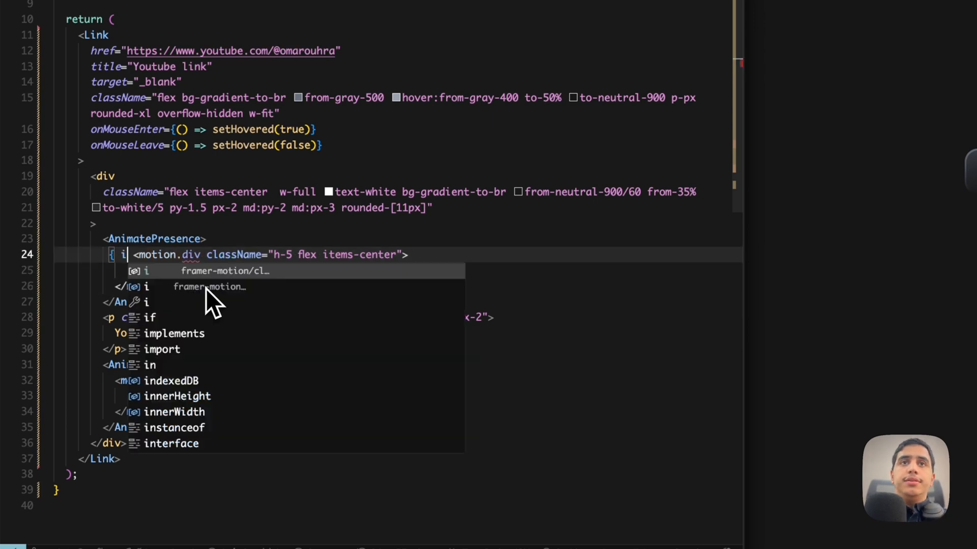
Render the Youtube icon under !hovered and the CircleArrowRight arrow under hovered.
text(hon)
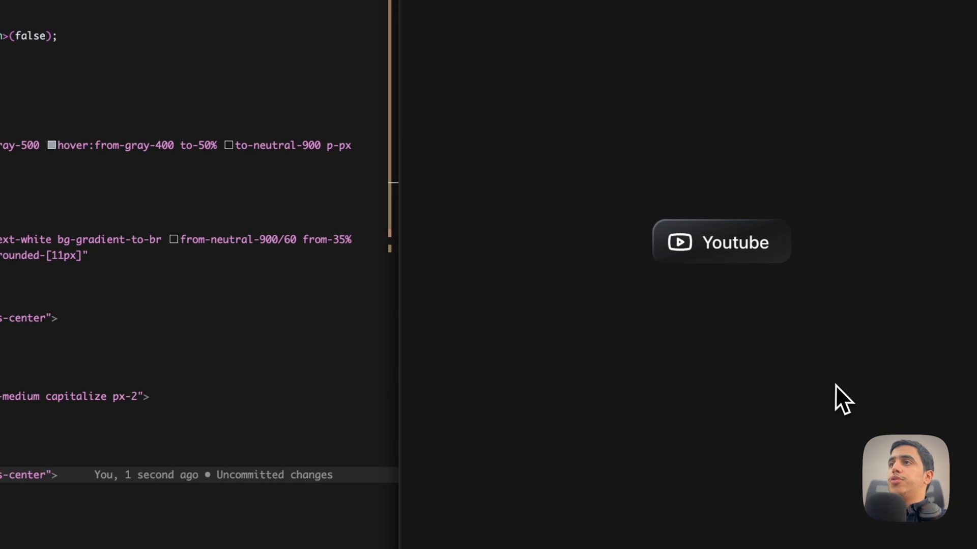
mouse_move(741, 290)
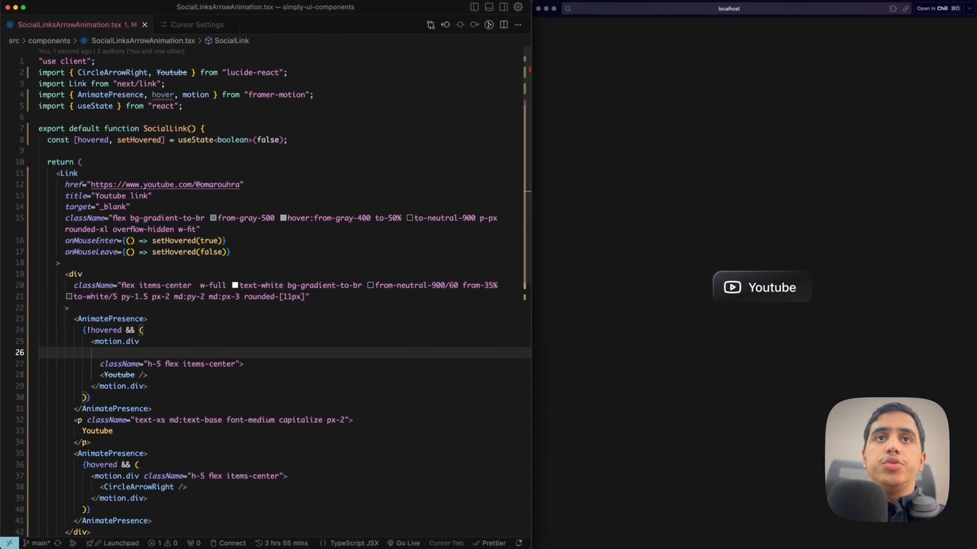
Give the icon motion.div initial/exit {x: -80, width: 0}, animate {x: 0, width: 20}, and a duration transition.
text(initial)
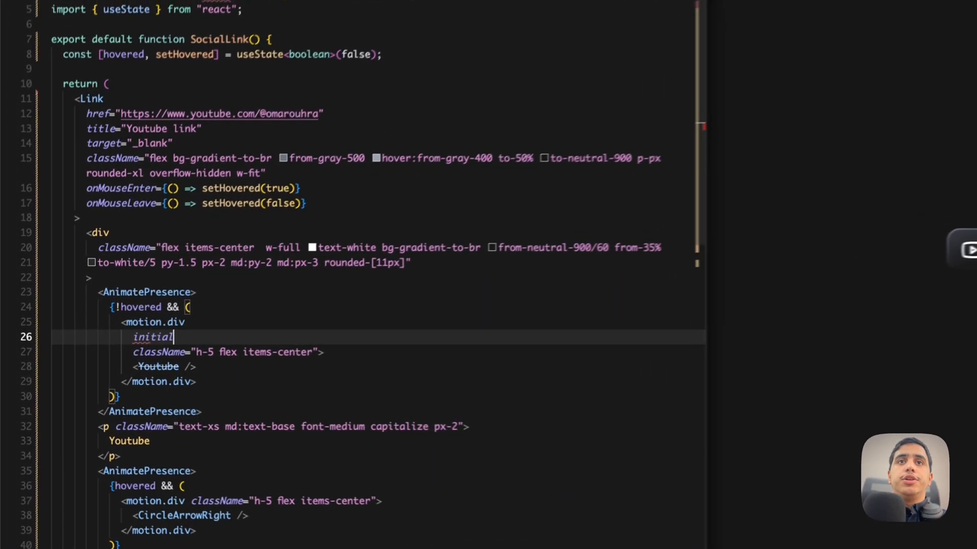
text(={{}})
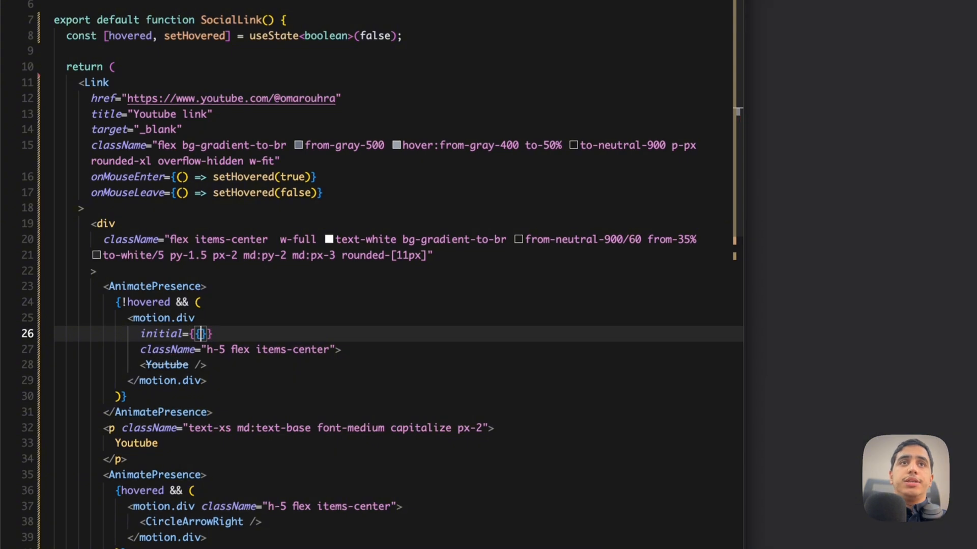
text(x:-80, width: 0)
text(transition={{)
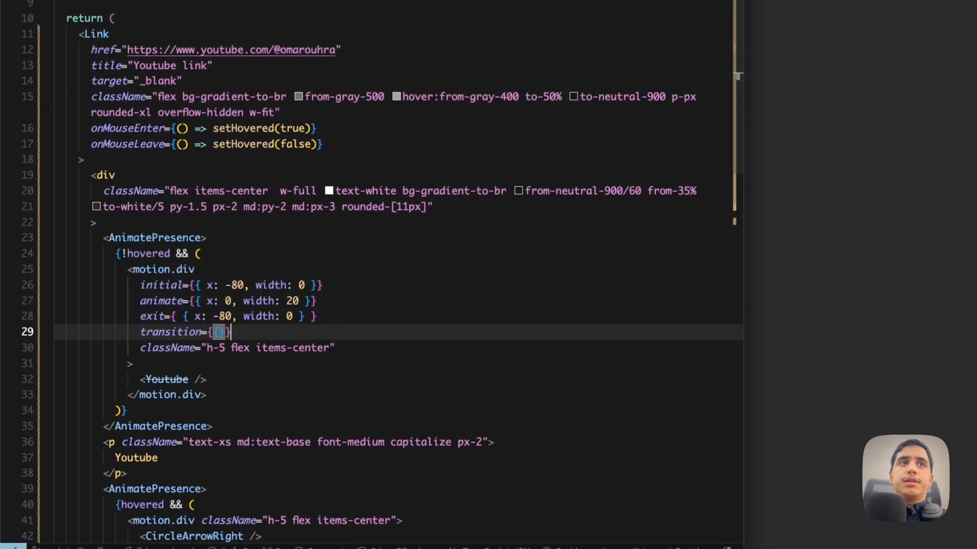
text(duration:0)
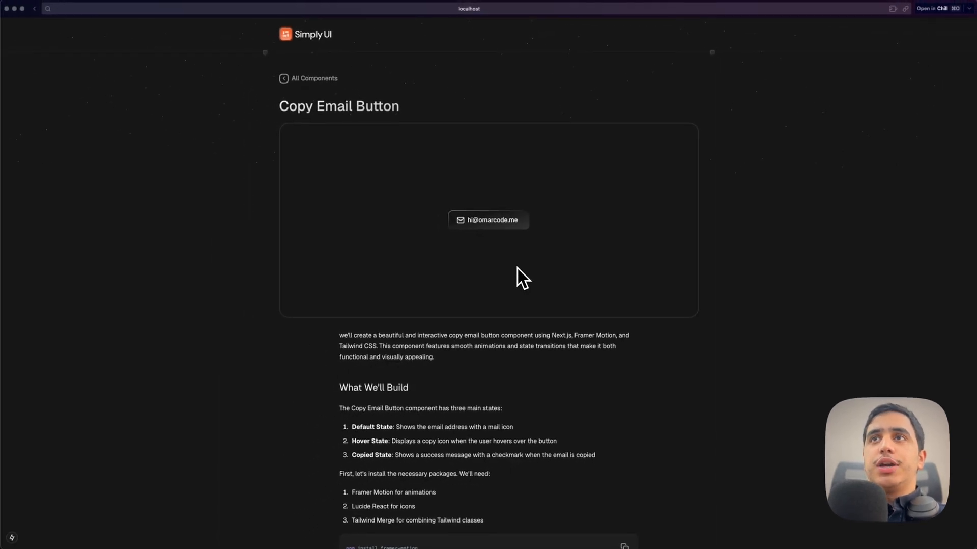
mouse_move(510, 261)
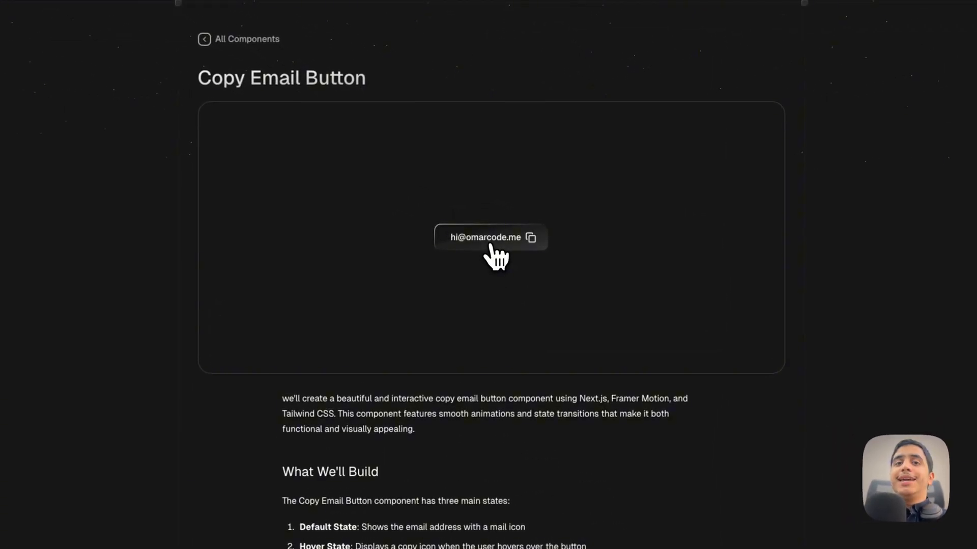
Copy the email from the Copy Email Button demo, then scroll to its implementation code.
click(491, 237)
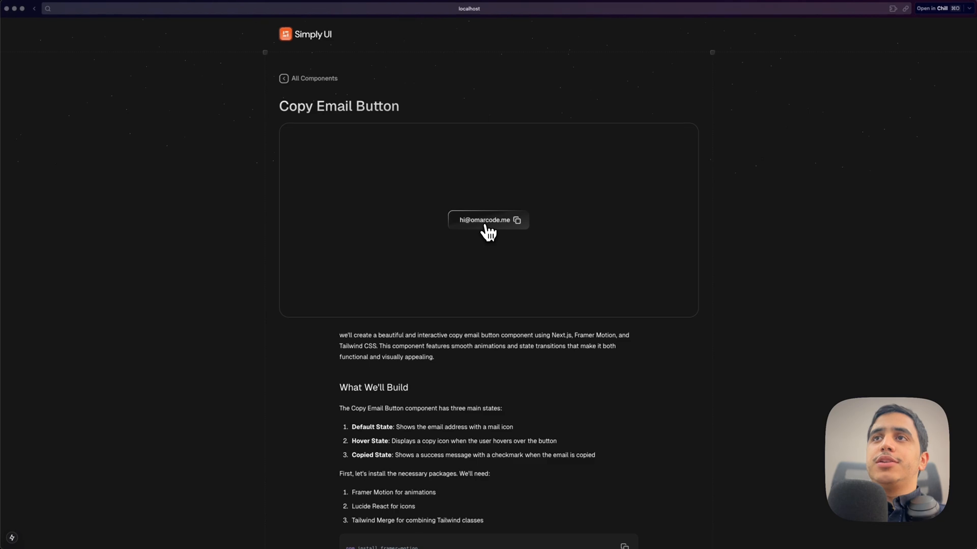
click(488, 220)
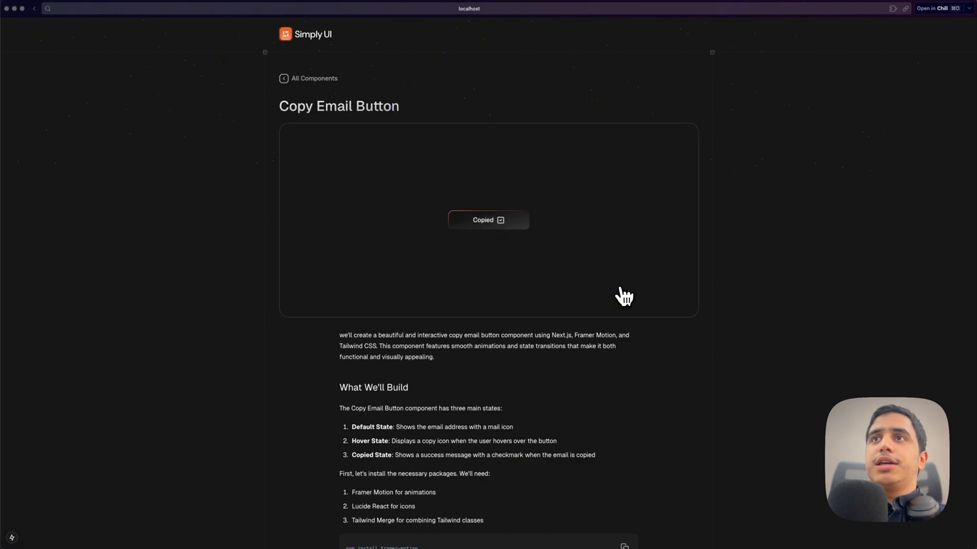
scroll(down, 3)
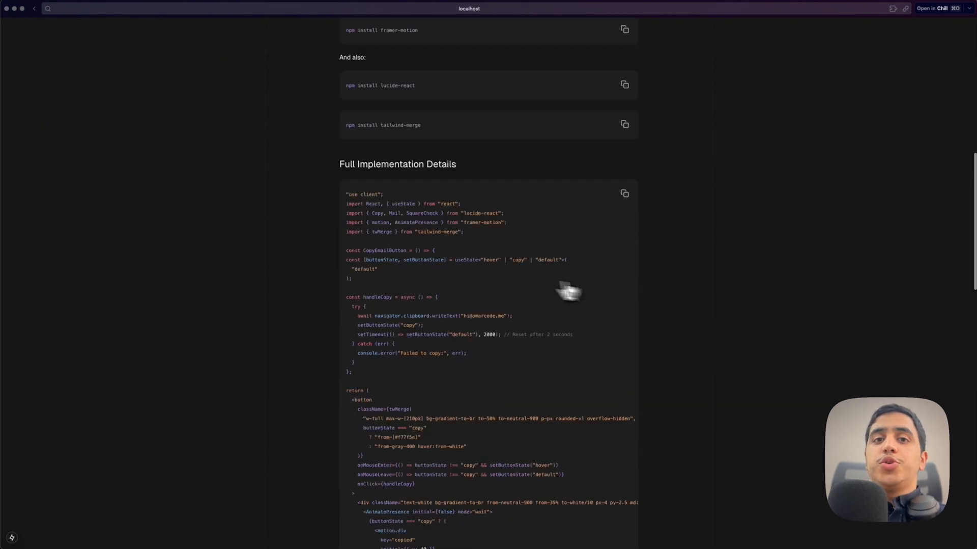